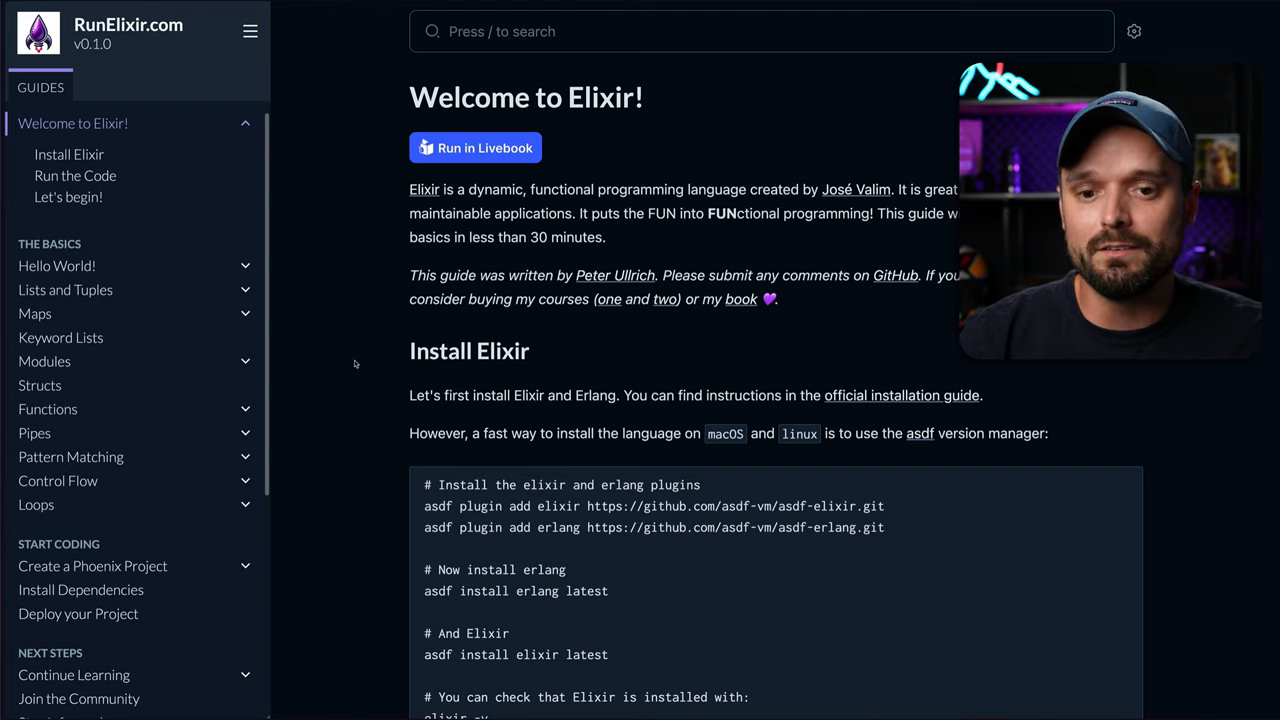
mouse_move(374, 242)
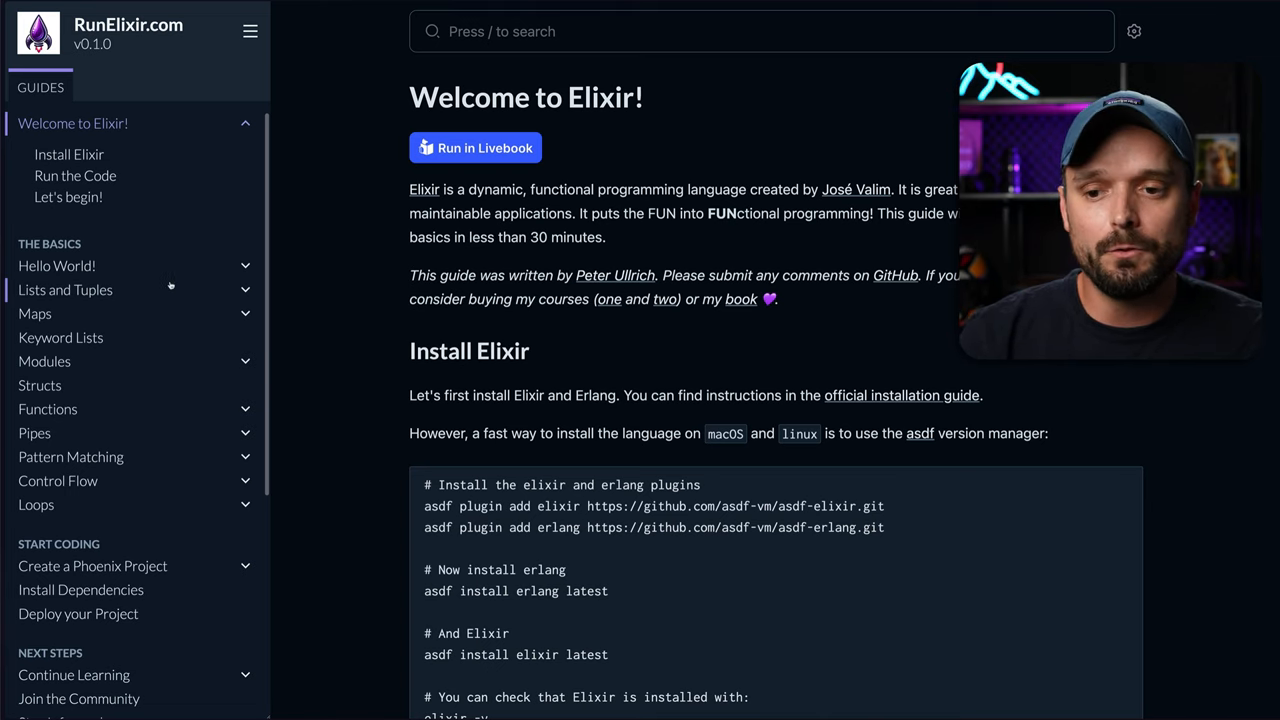
Step: Go to the Lists and Tuples guide and scroll through the Lists examples down to the Tuples section
scroll(down, 3)
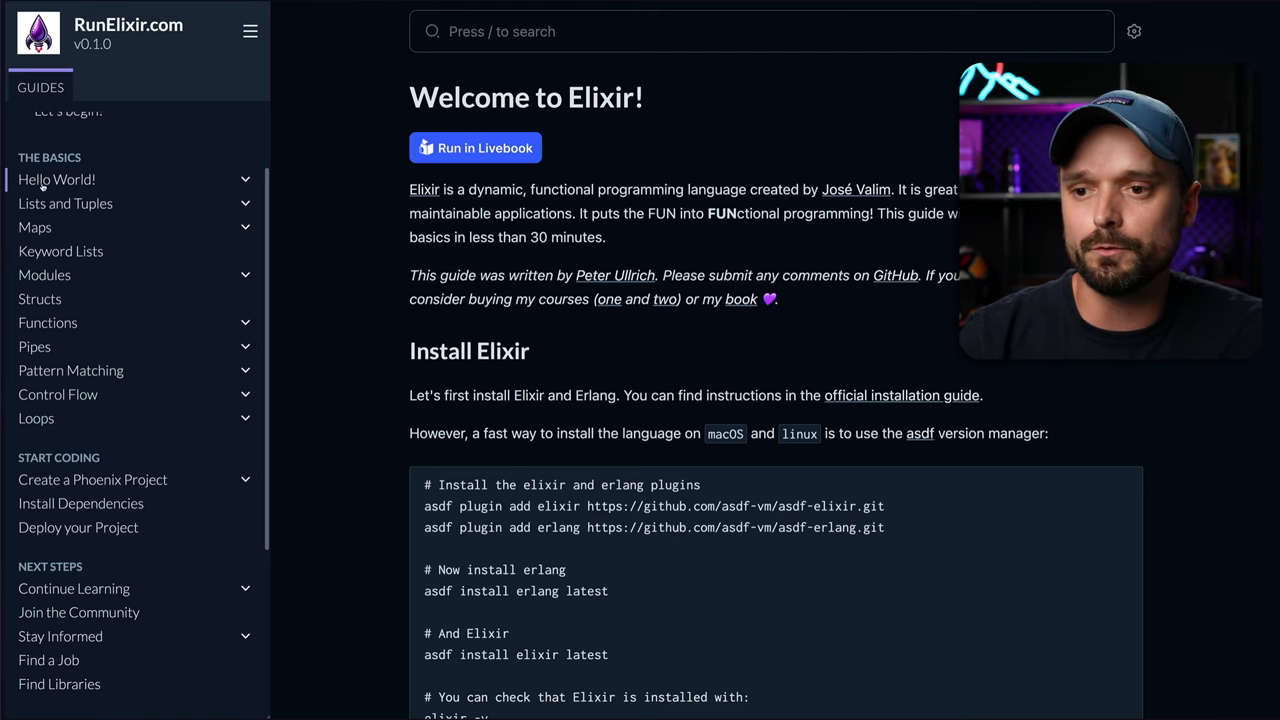
click(64, 204)
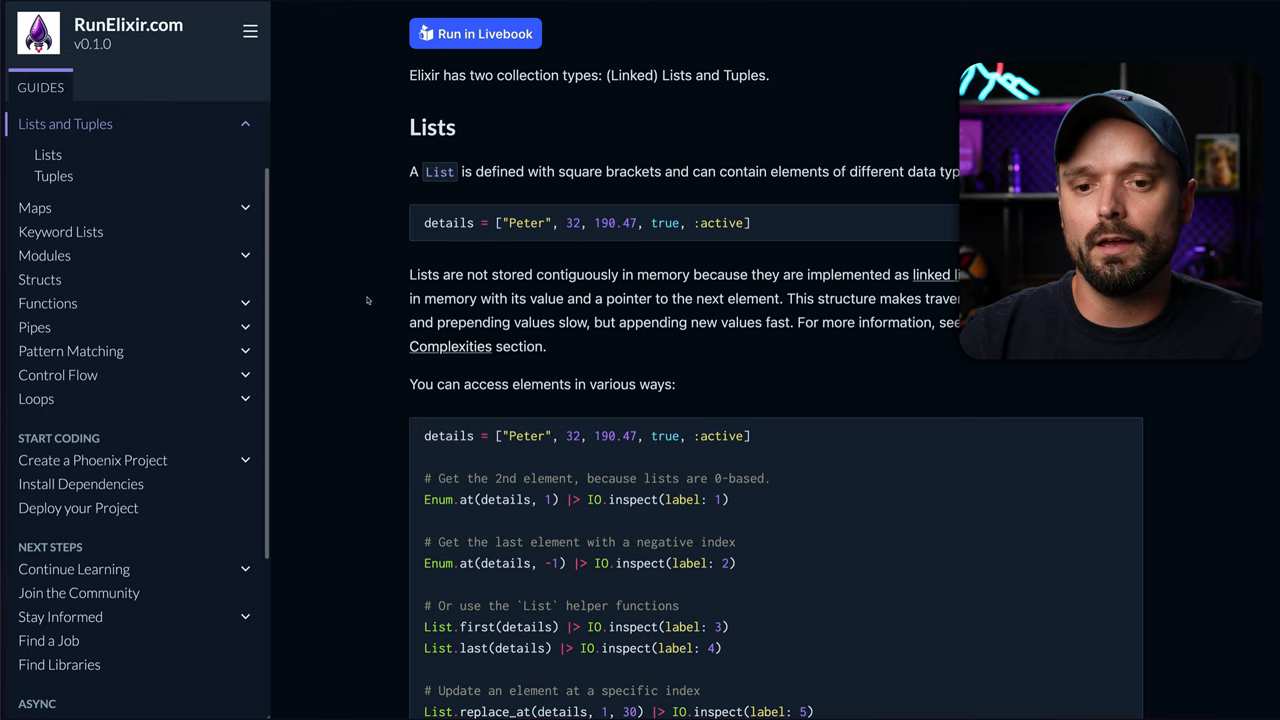
scroll(down, 3)
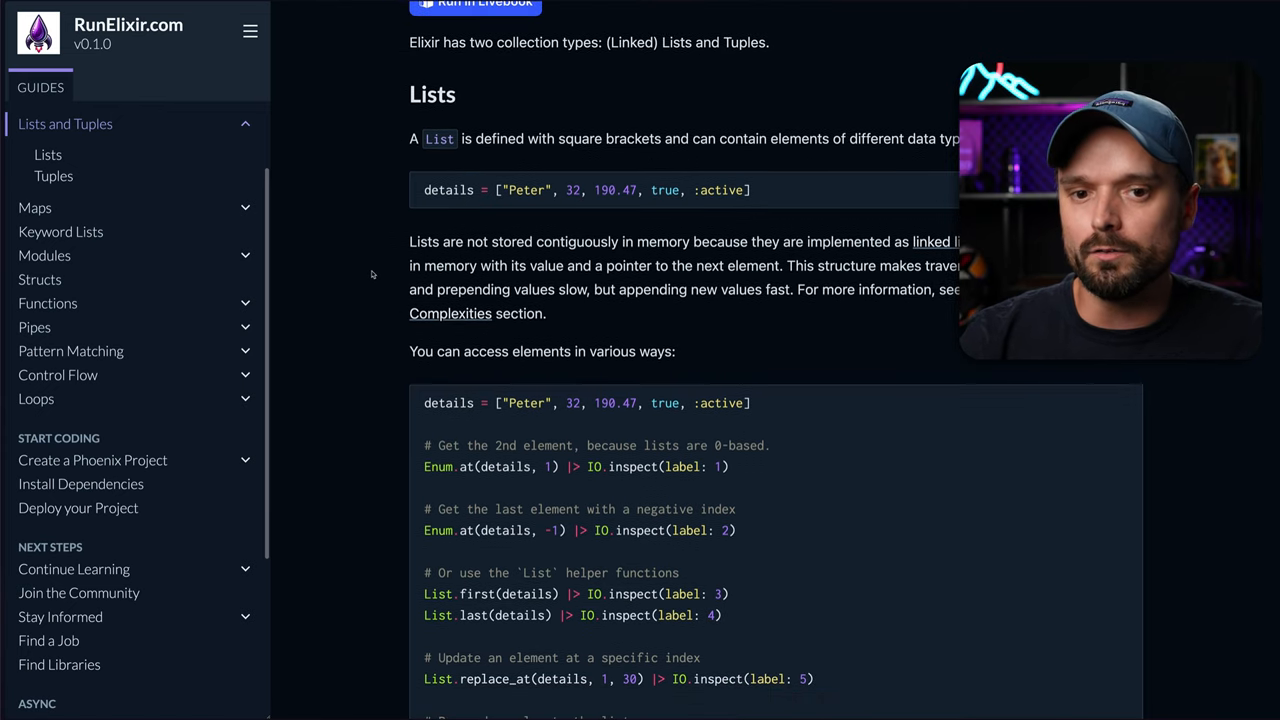
scroll(down, 3)
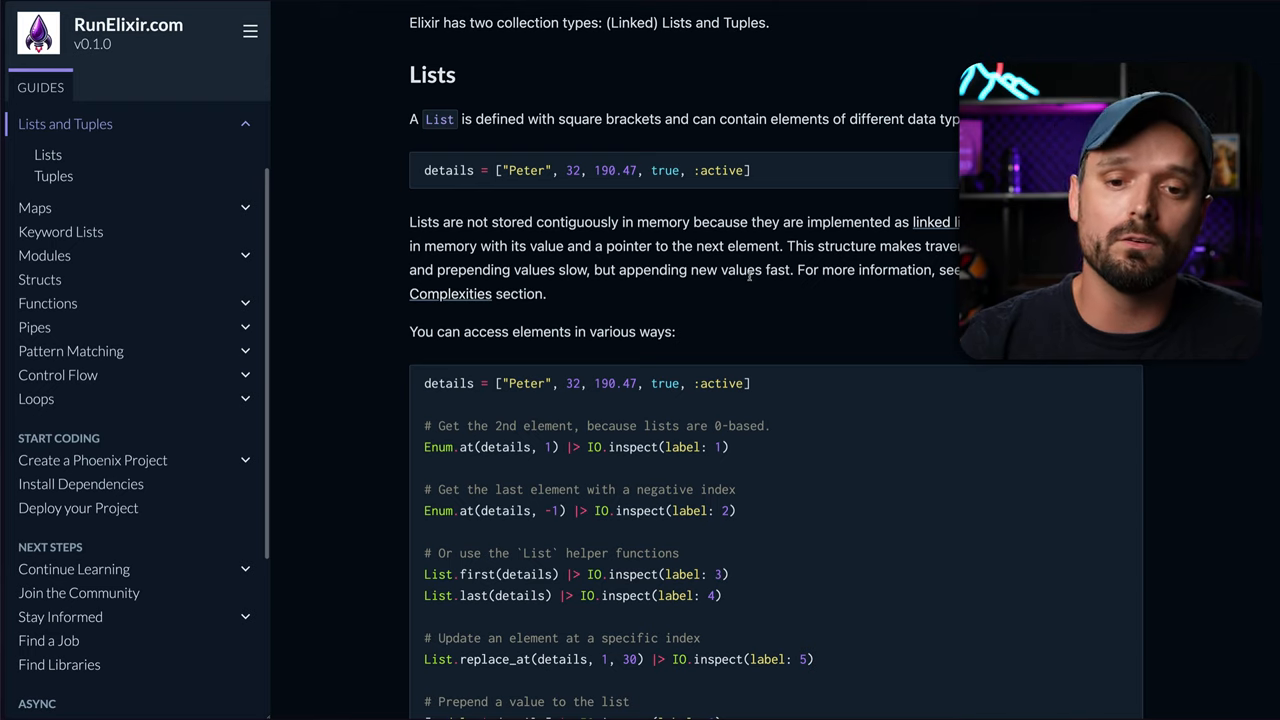
mouse_move(780, 300)
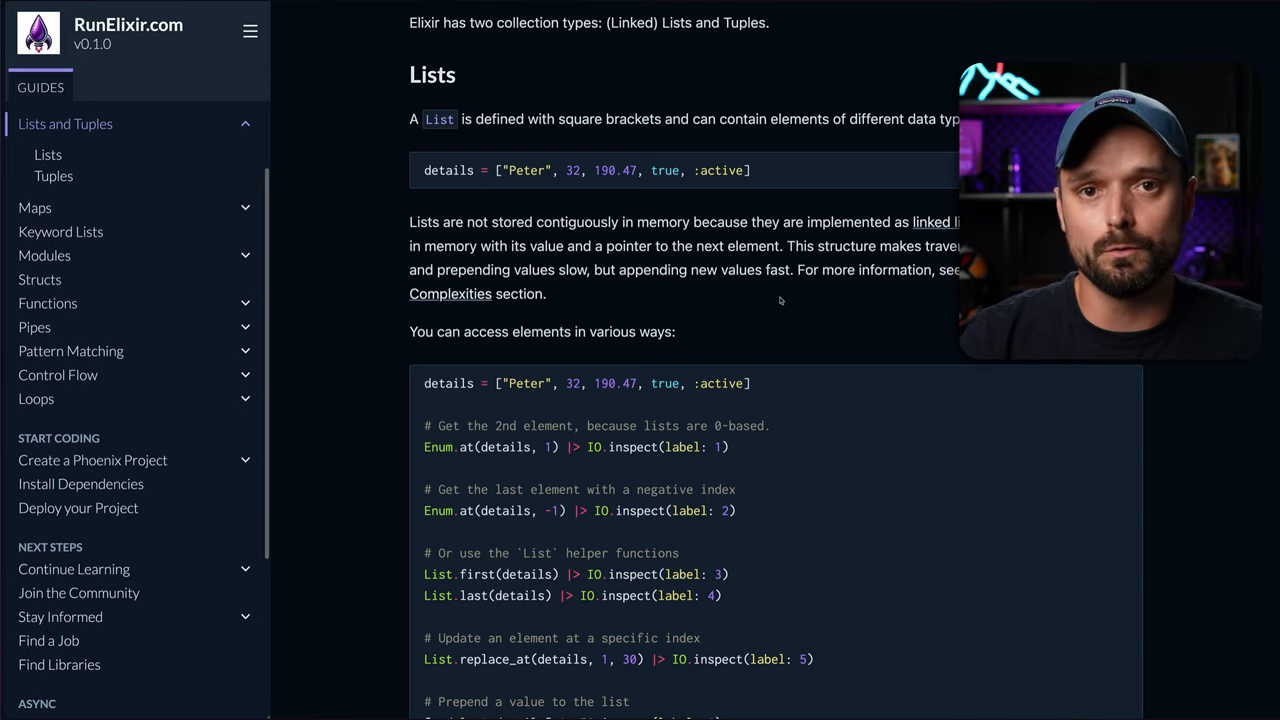
scroll(down, 3)
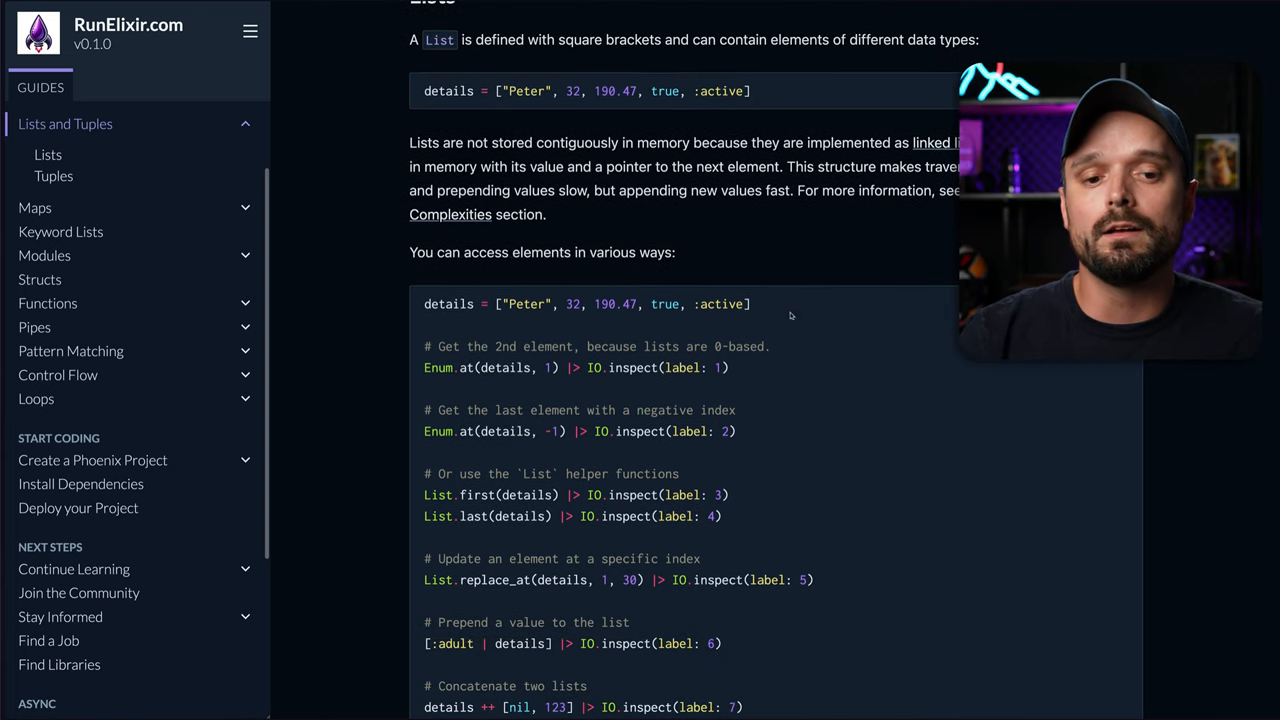
scroll(down, 3)
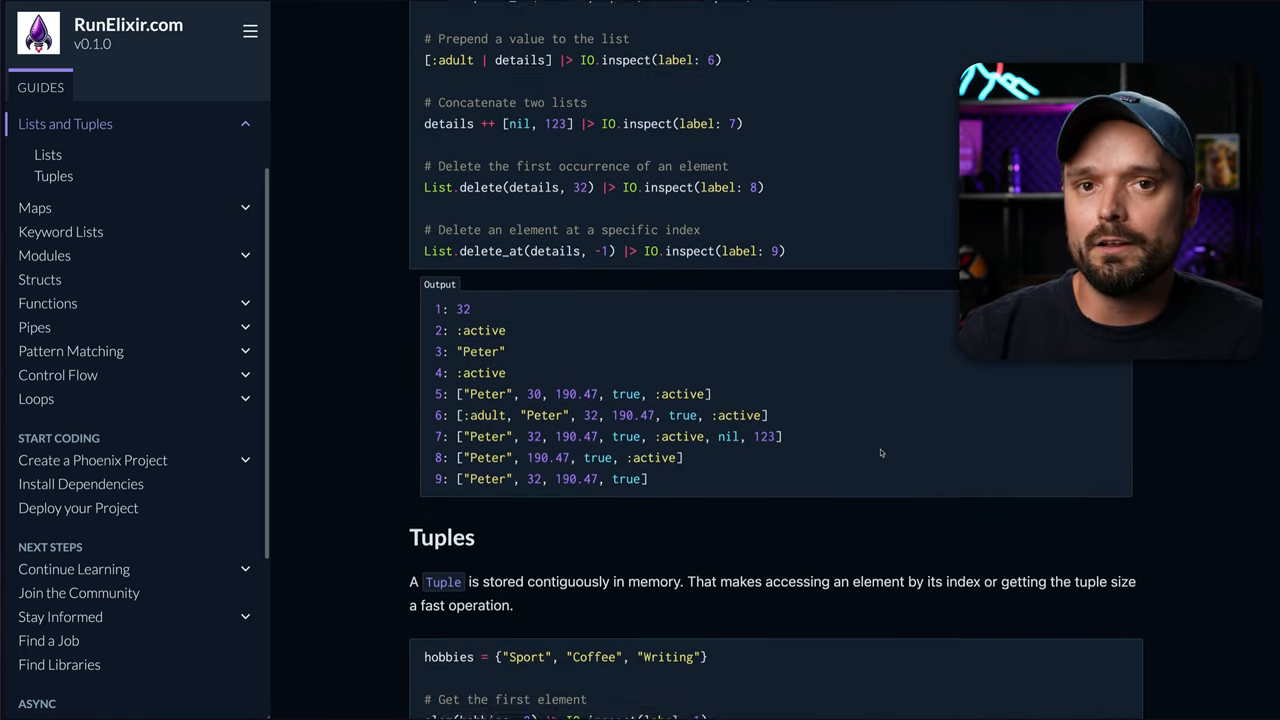
scroll(down, 3)
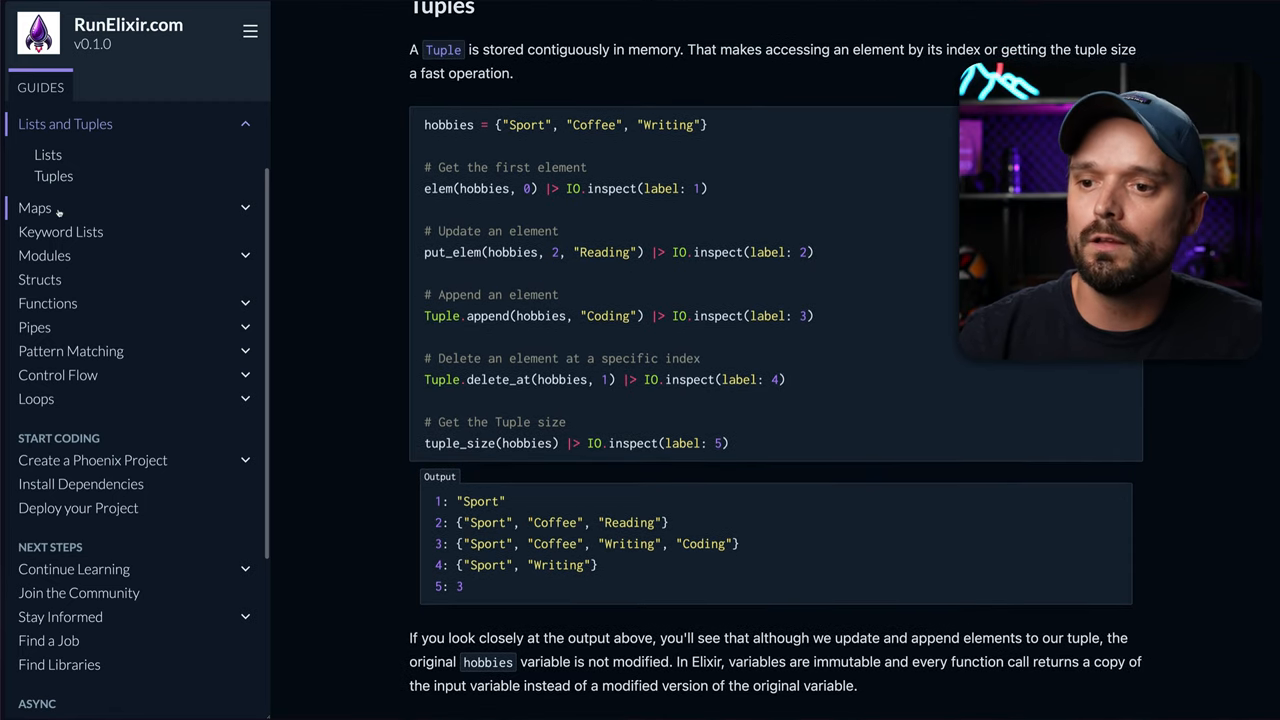
Step: Step through the Maps, Modules and Pattern Matching guides, landing on Create a Phoenix Project
click(36, 208)
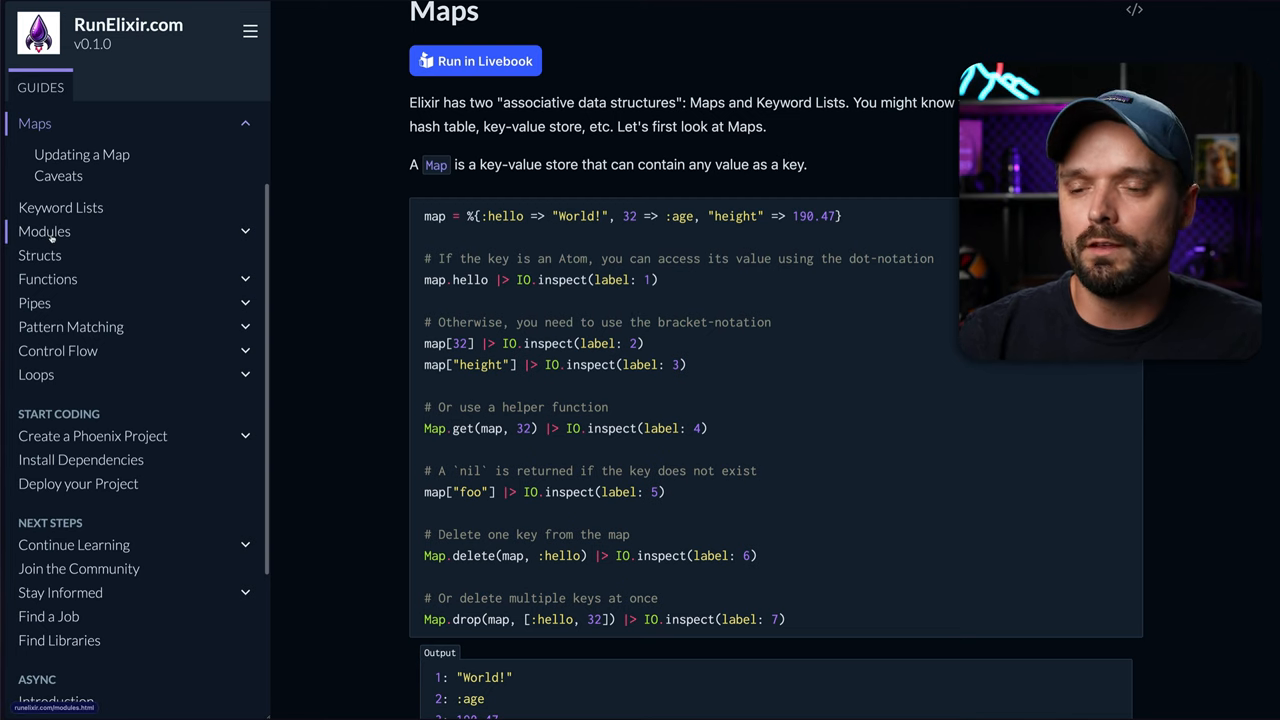
click(44, 232)
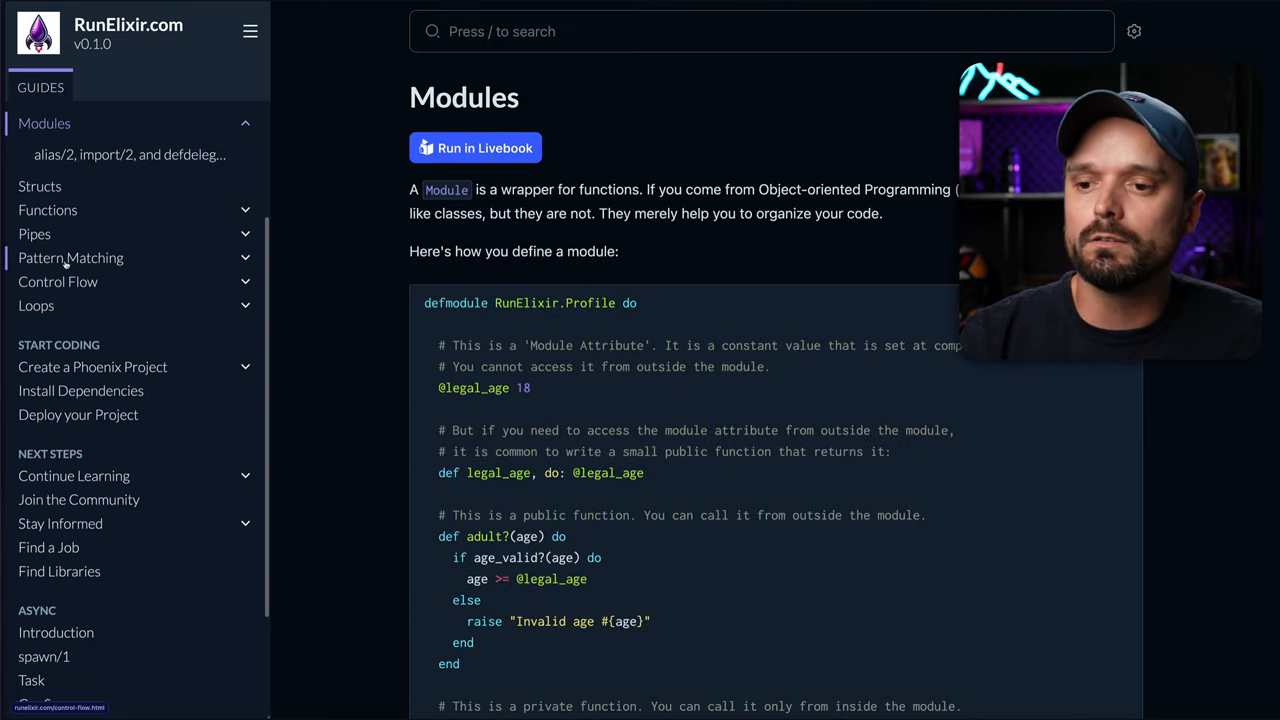
click(48, 210)
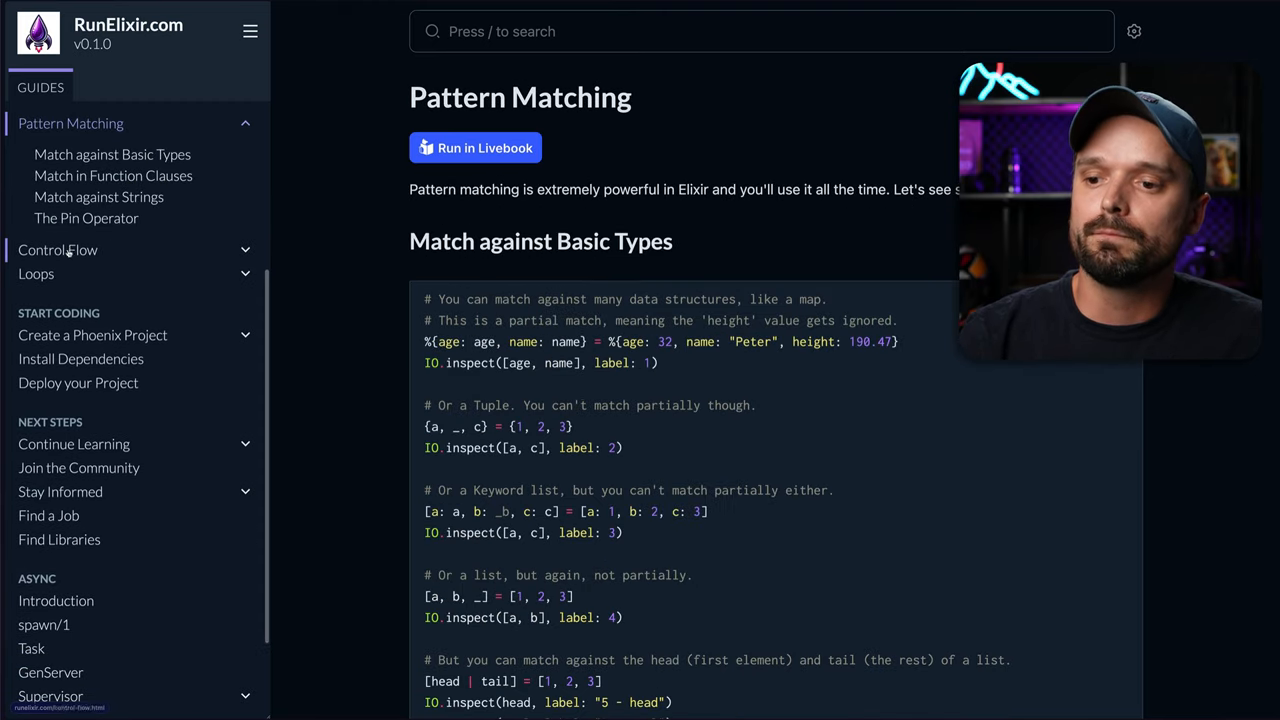
click(92, 336)
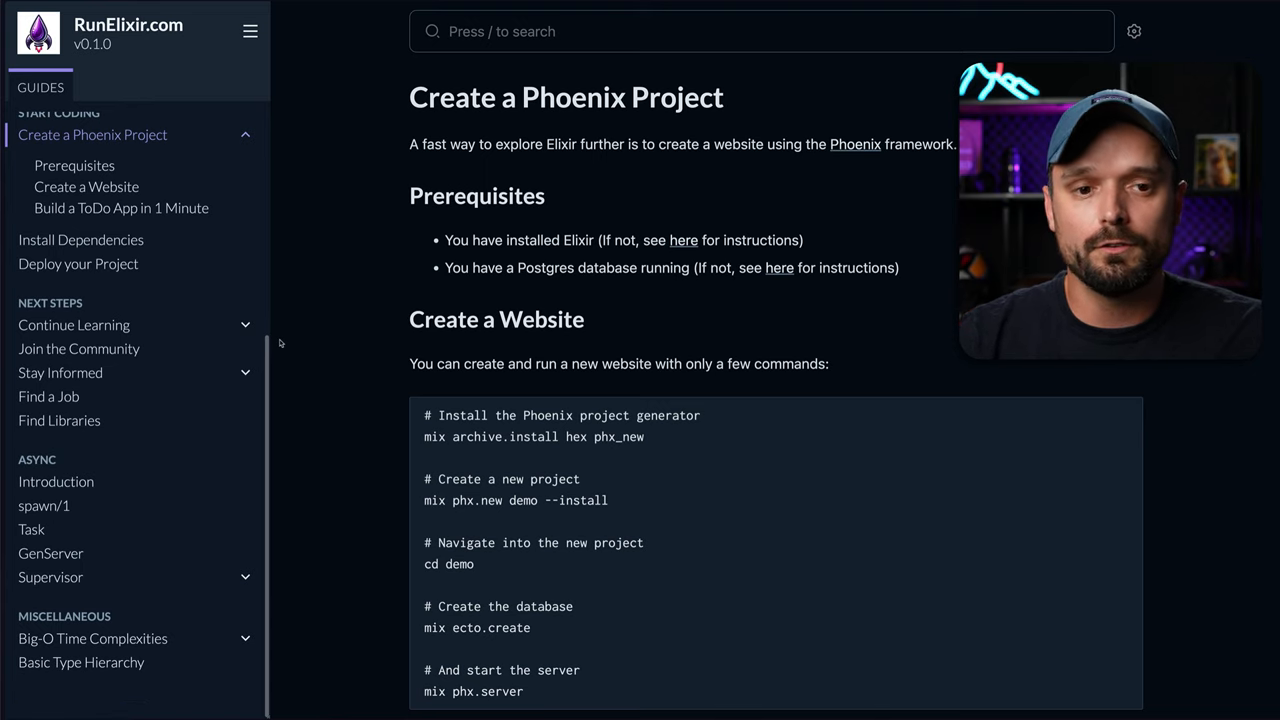
mouse_move(272, 206)
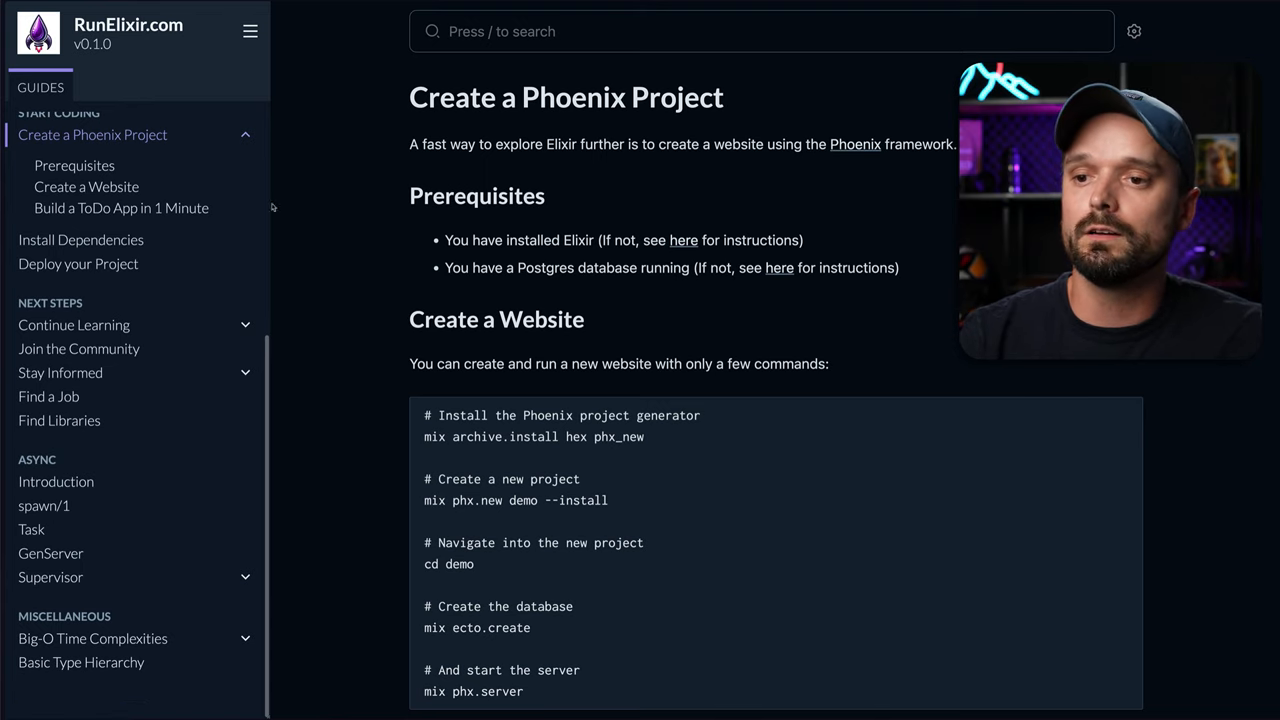
Step: Visit Install Dependencies, then jump to the Build a ToDo App in 1 Minute section and read down
scroll(down, 3)
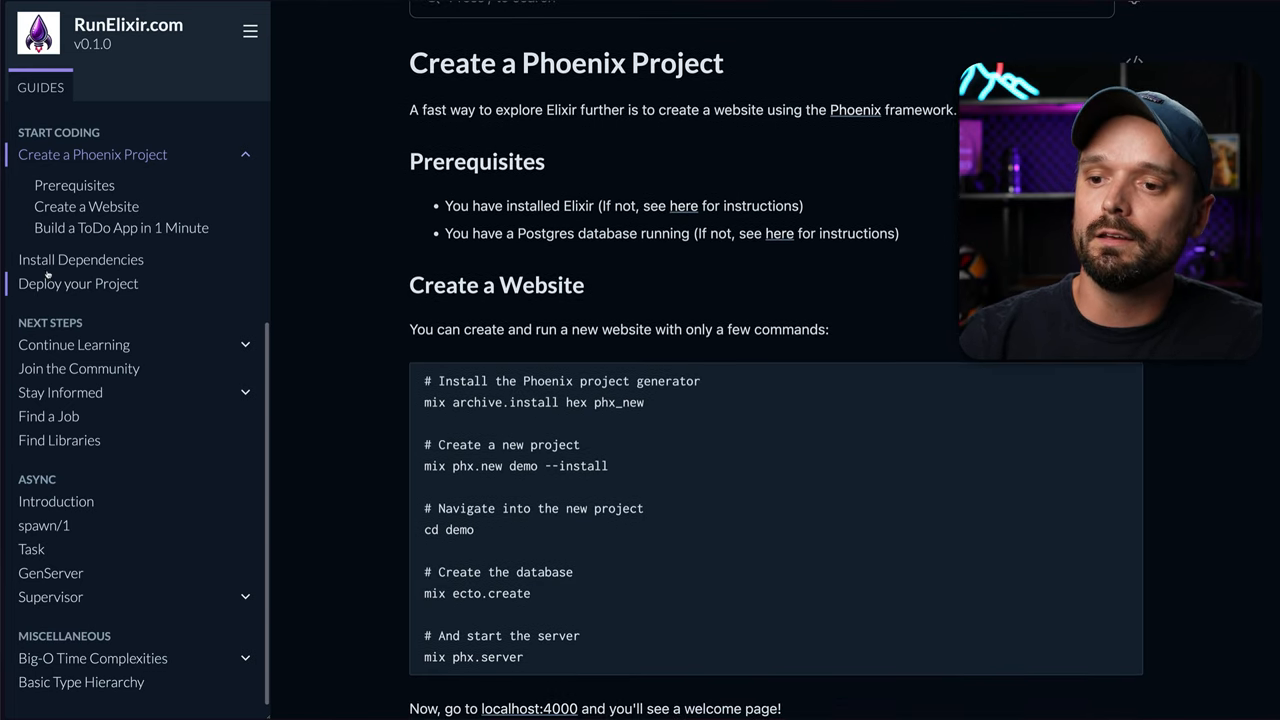
click(80, 260)
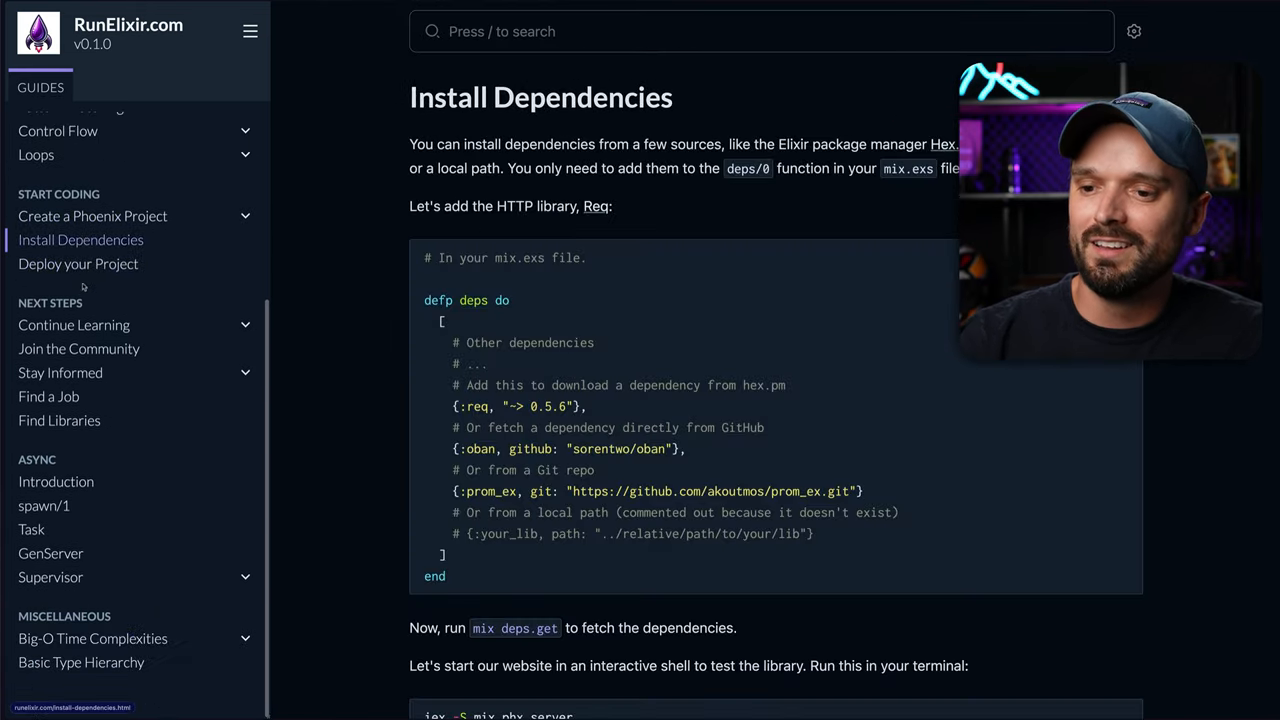
click(92, 216)
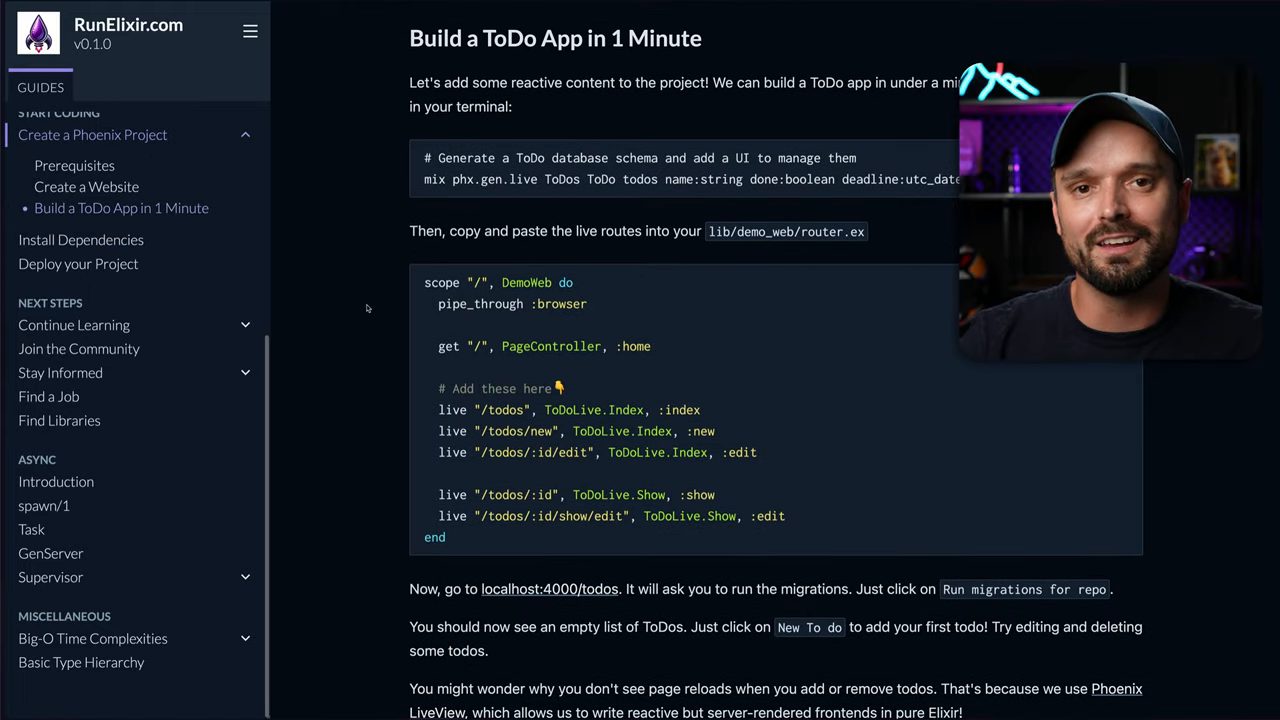
scroll(down, 3)
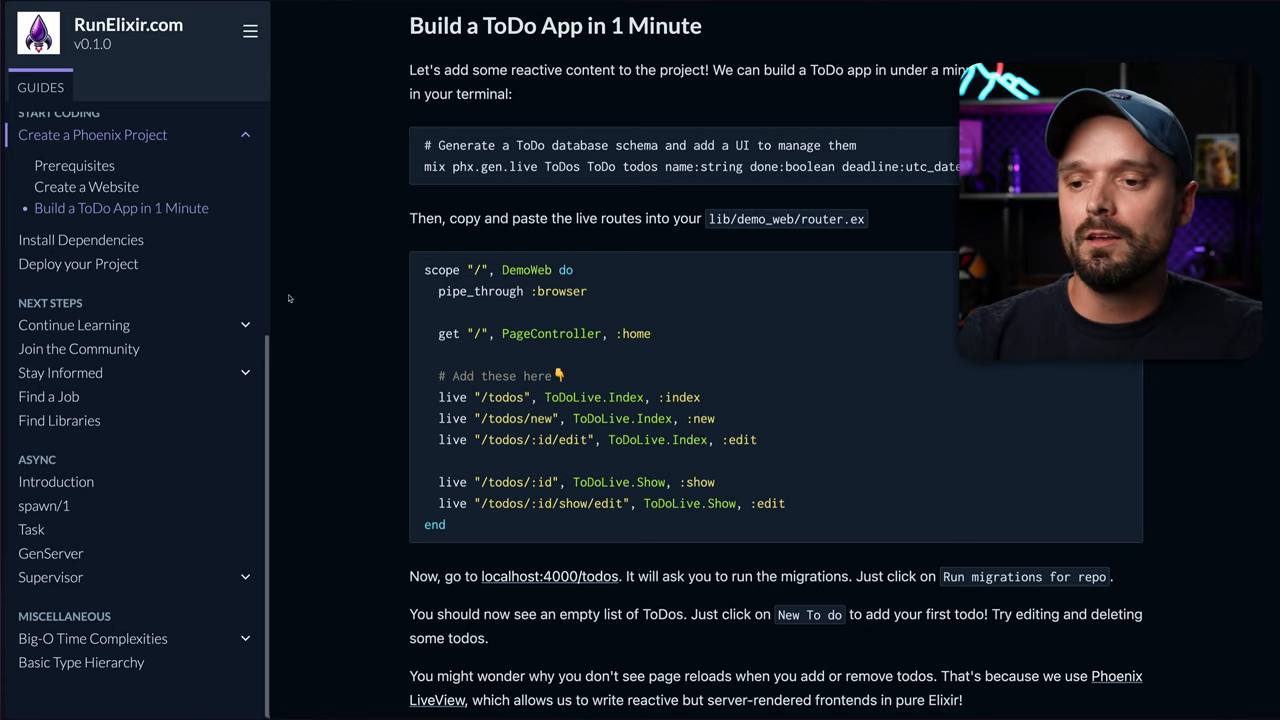
mouse_move(148, 308)
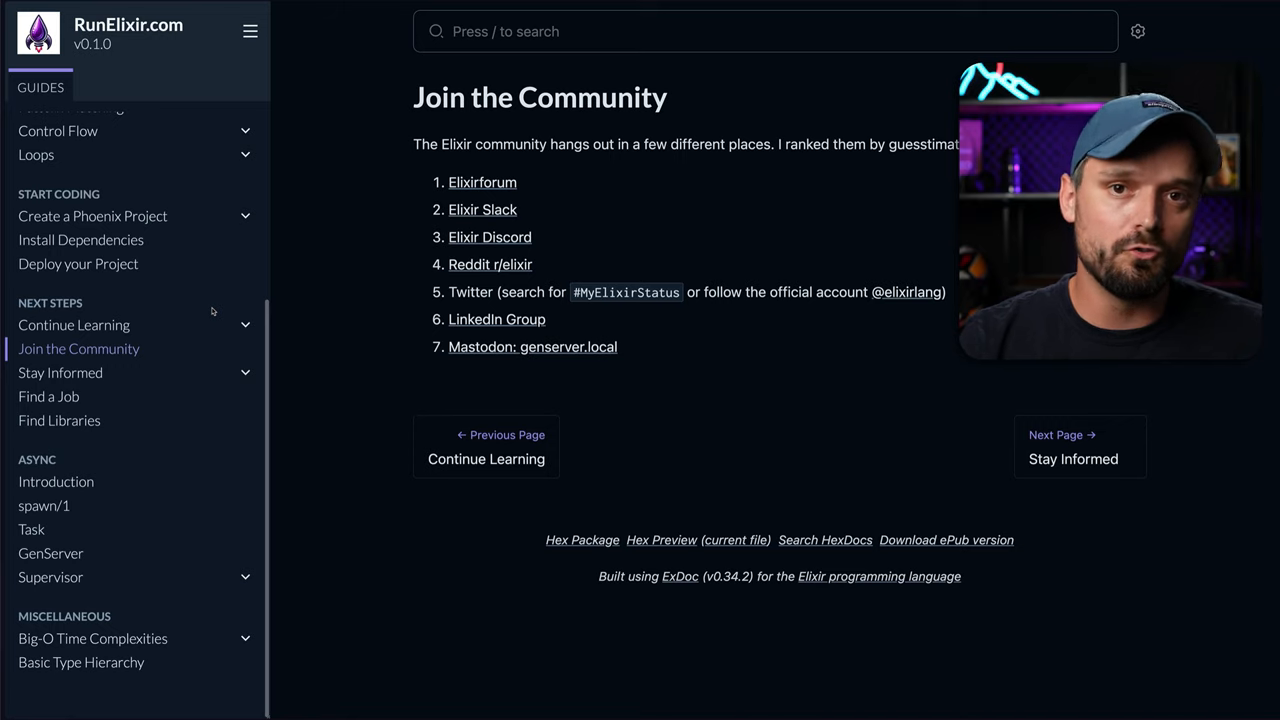
mouse_move(88, 374)
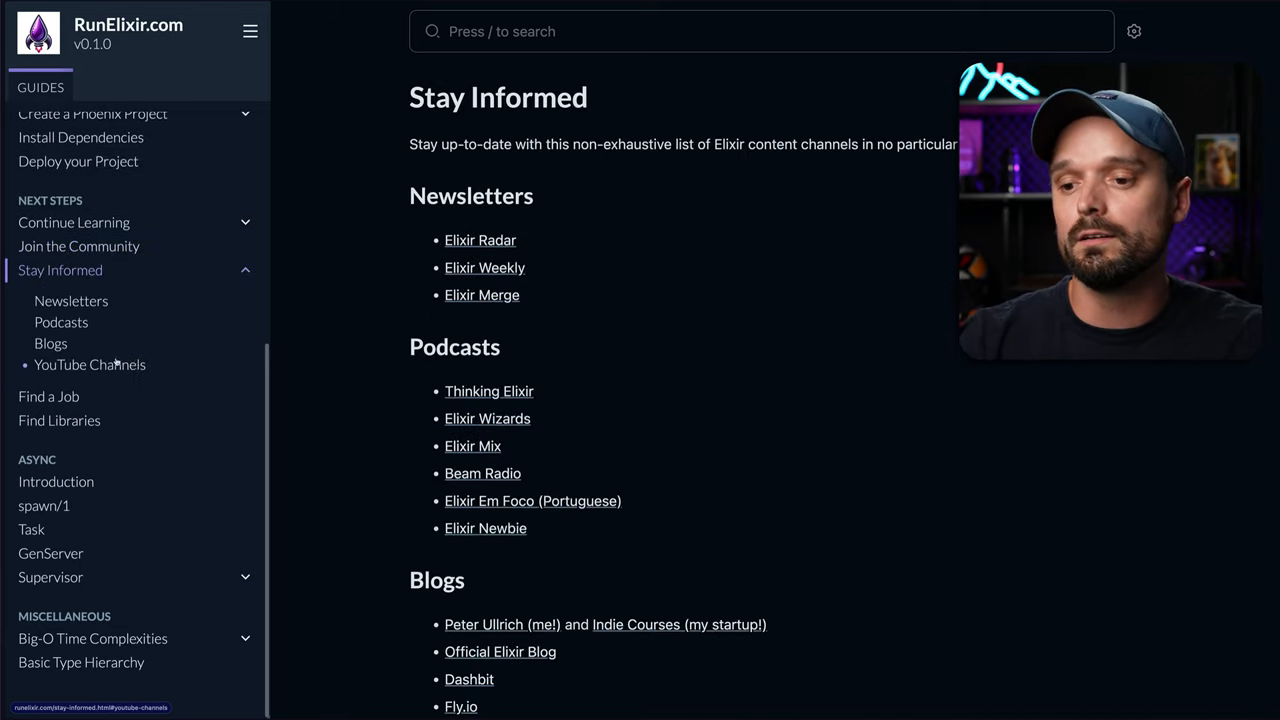
Step: Scroll through the Join the Community and Stay Informed guides, then move to Find Libraries
scroll(down, 3)
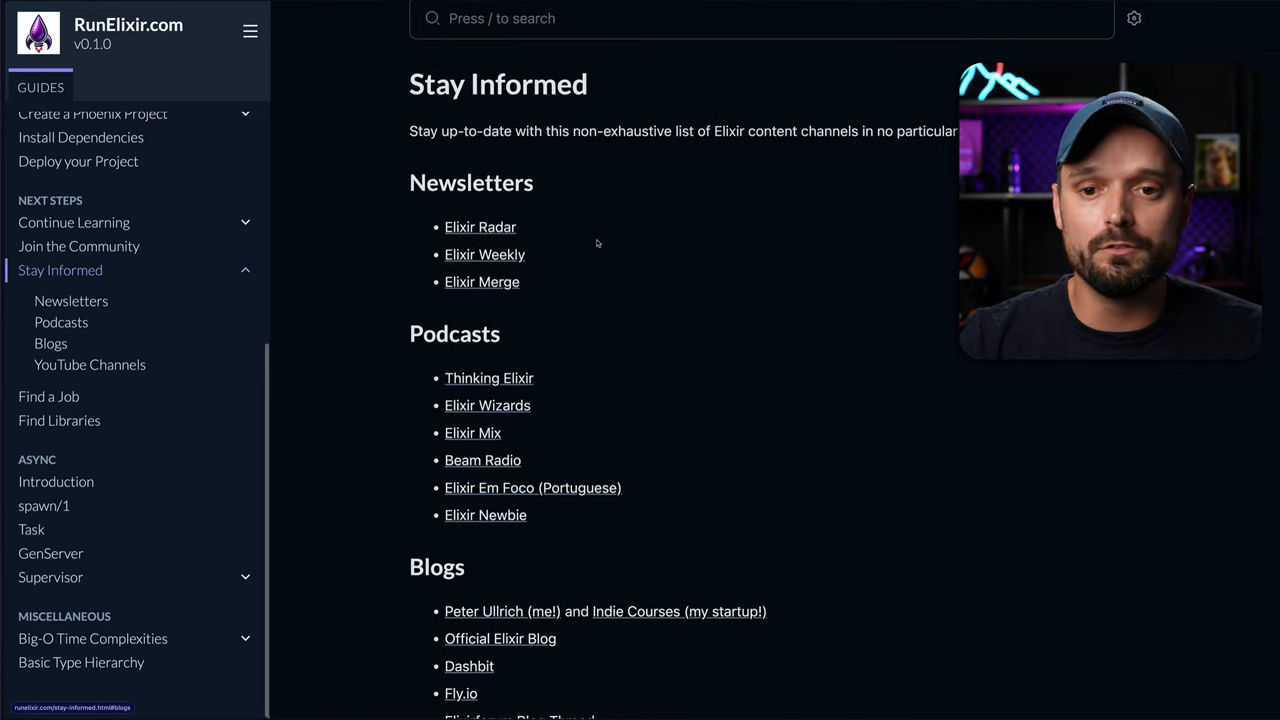
scroll(down, 3)
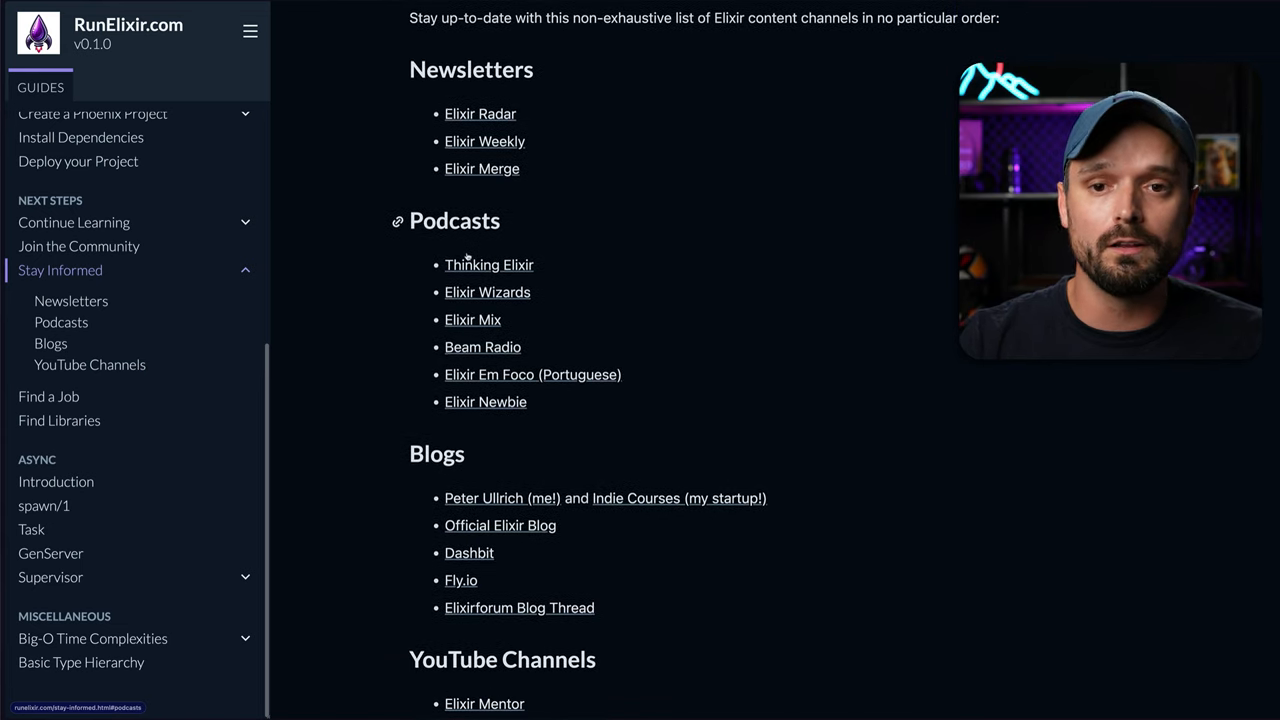
scroll(down, 3)
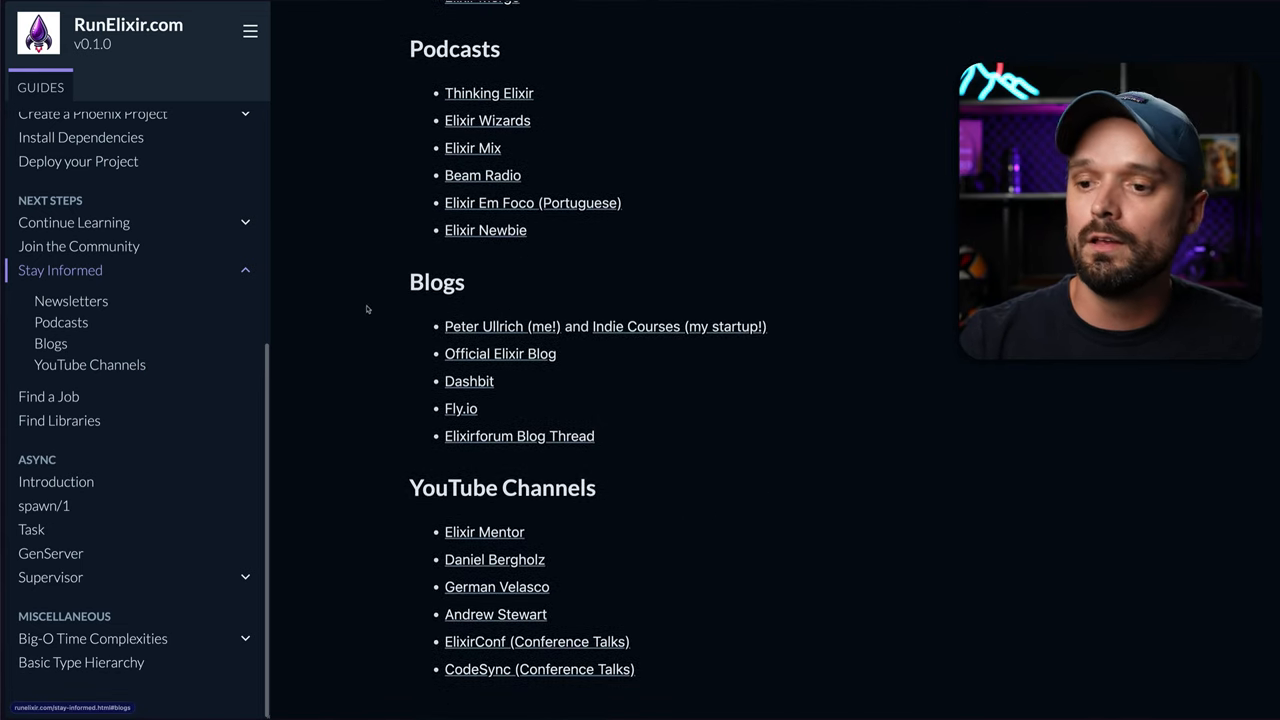
click(48, 396)
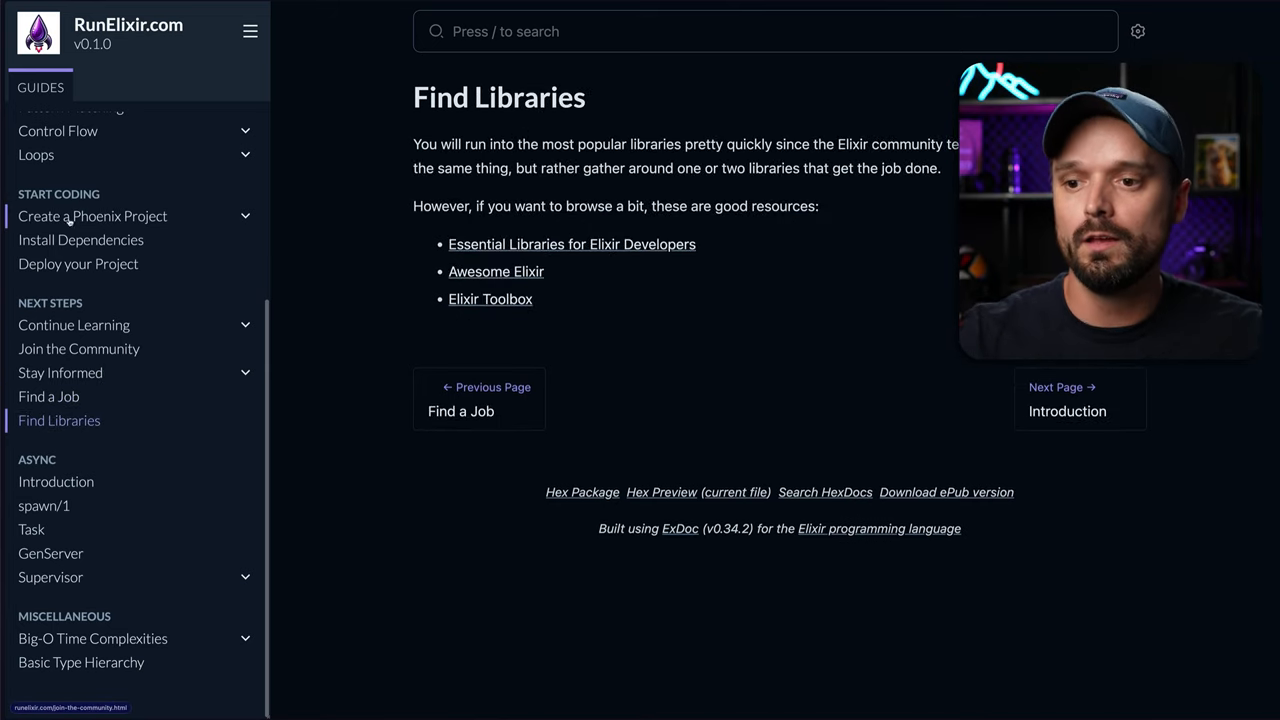
Step: Return to the Install Dependencies guide with its mix.exs deps example
click(80, 240)
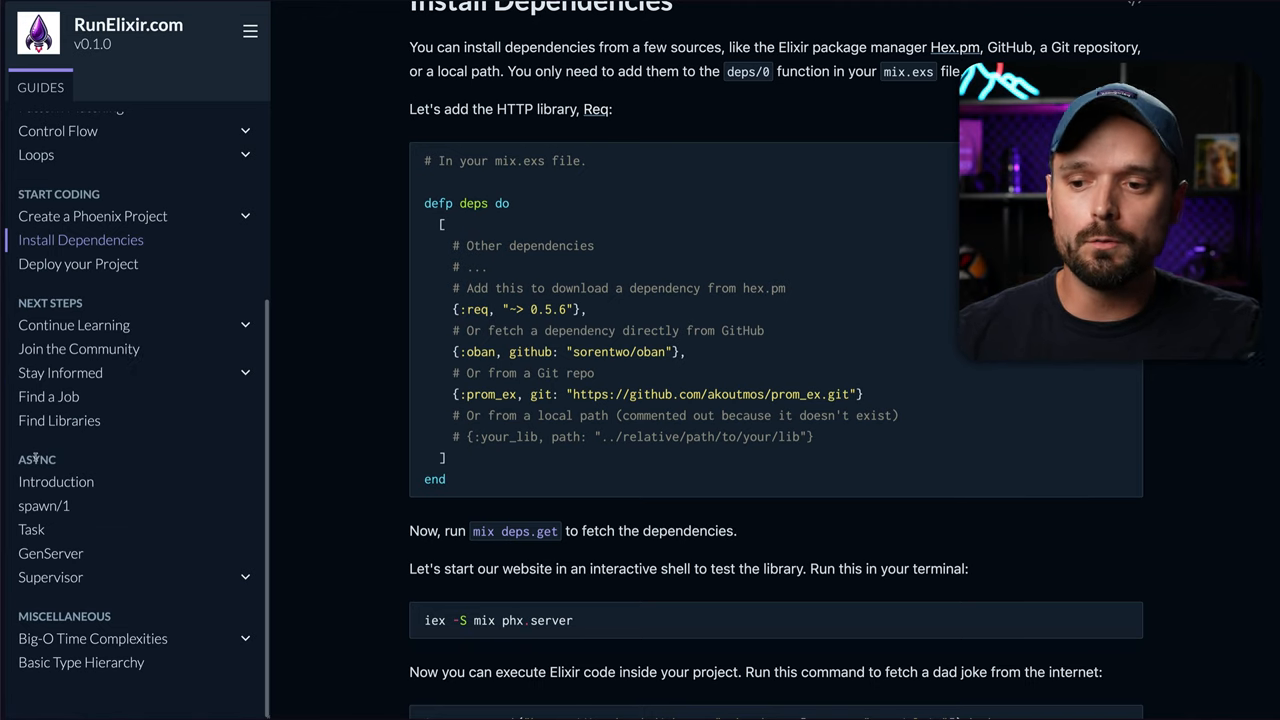
mouse_move(56, 482)
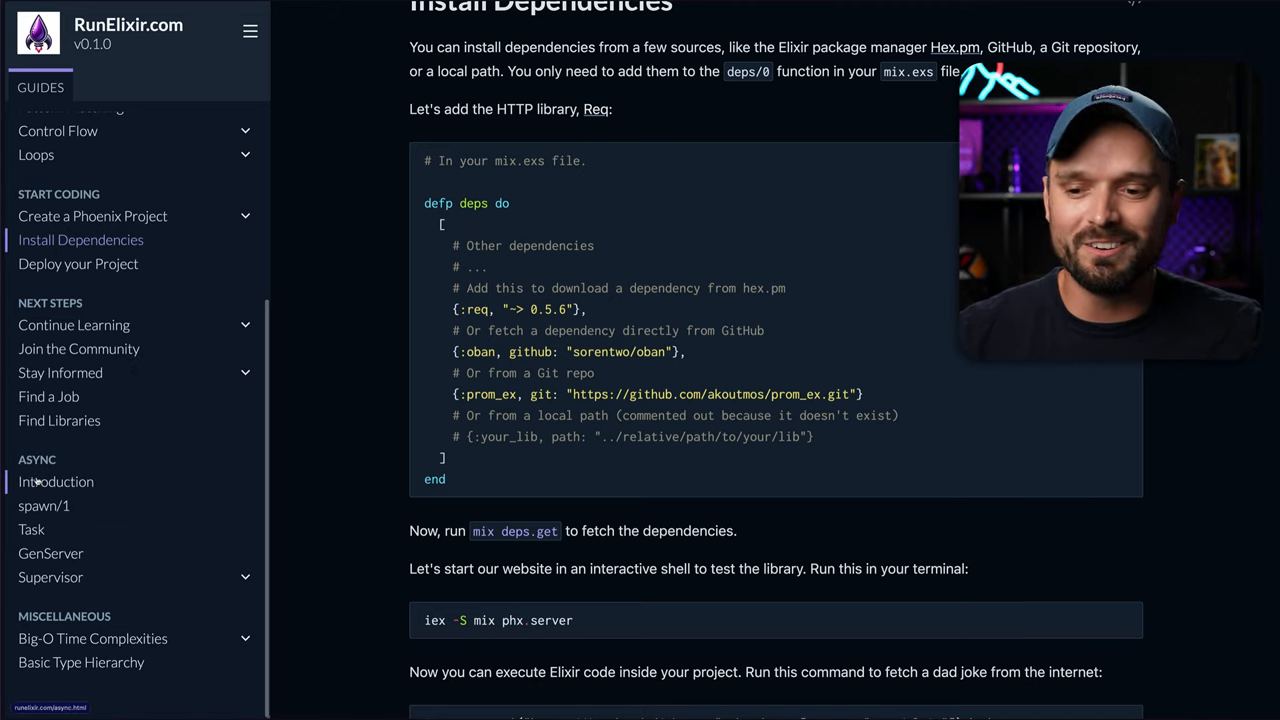
Step: Go to the Async Introduction guide on processes and the BEAM
click(56, 482)
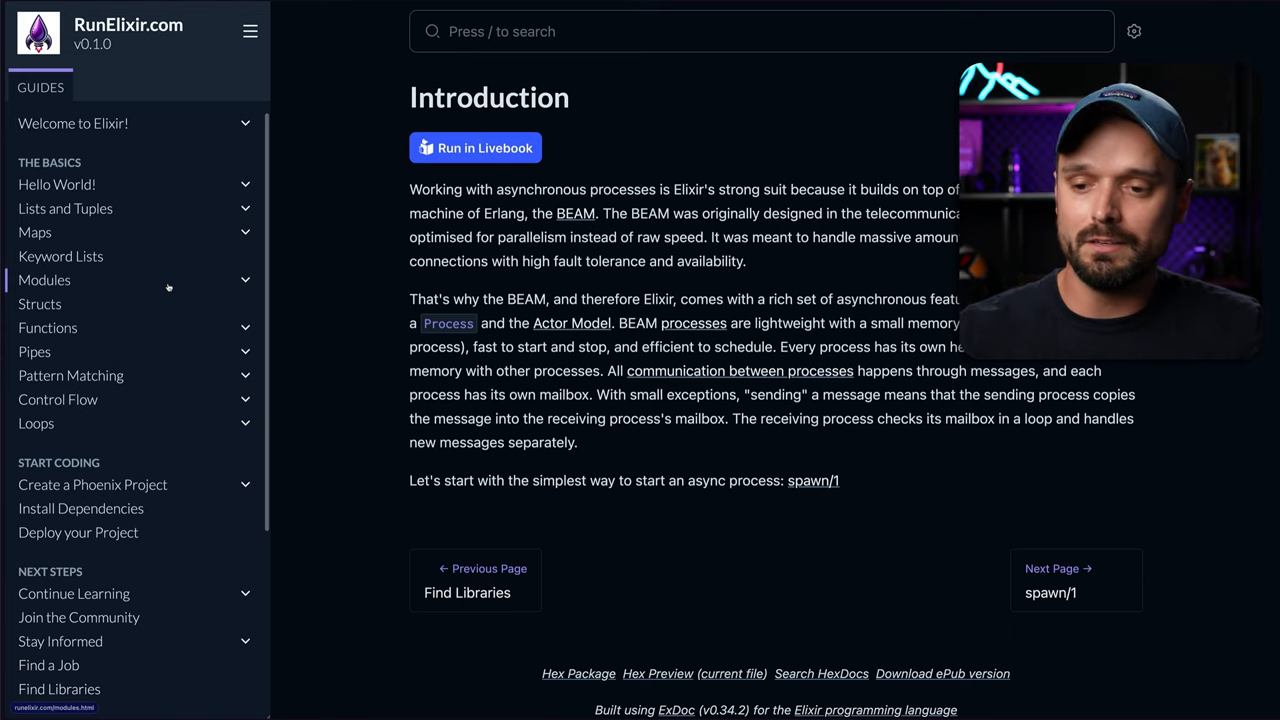
mouse_move(330, 264)
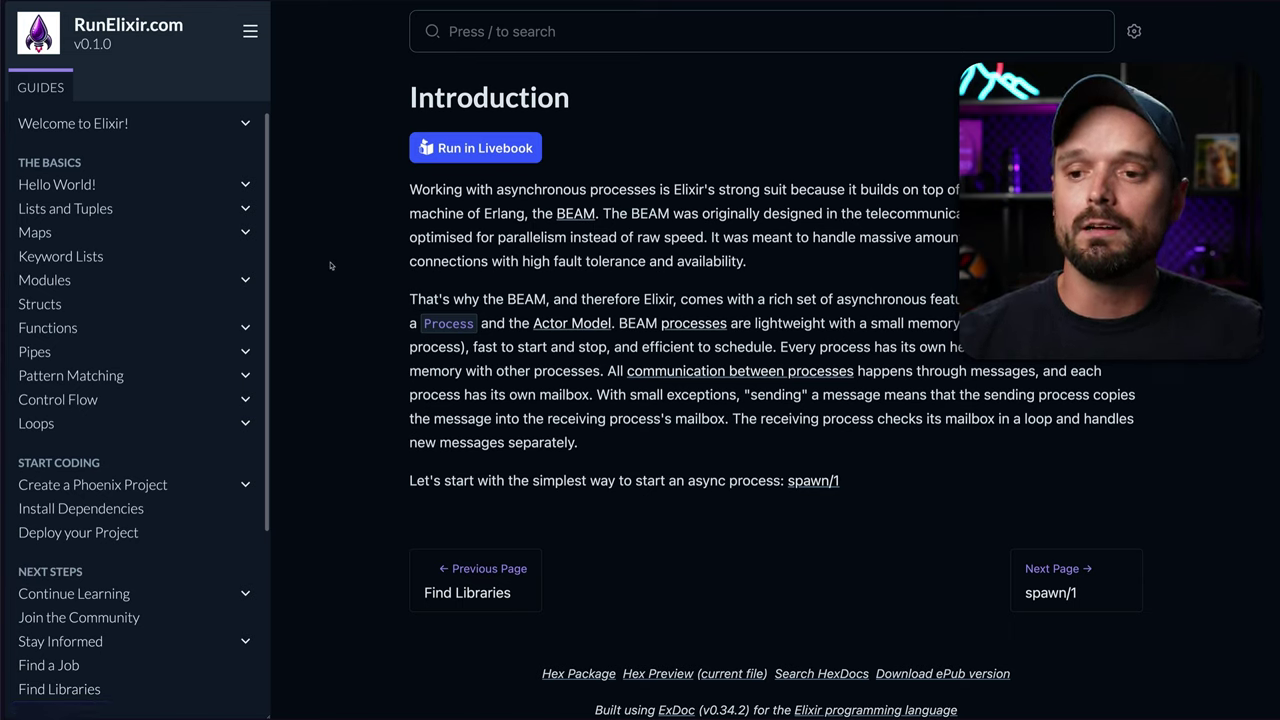